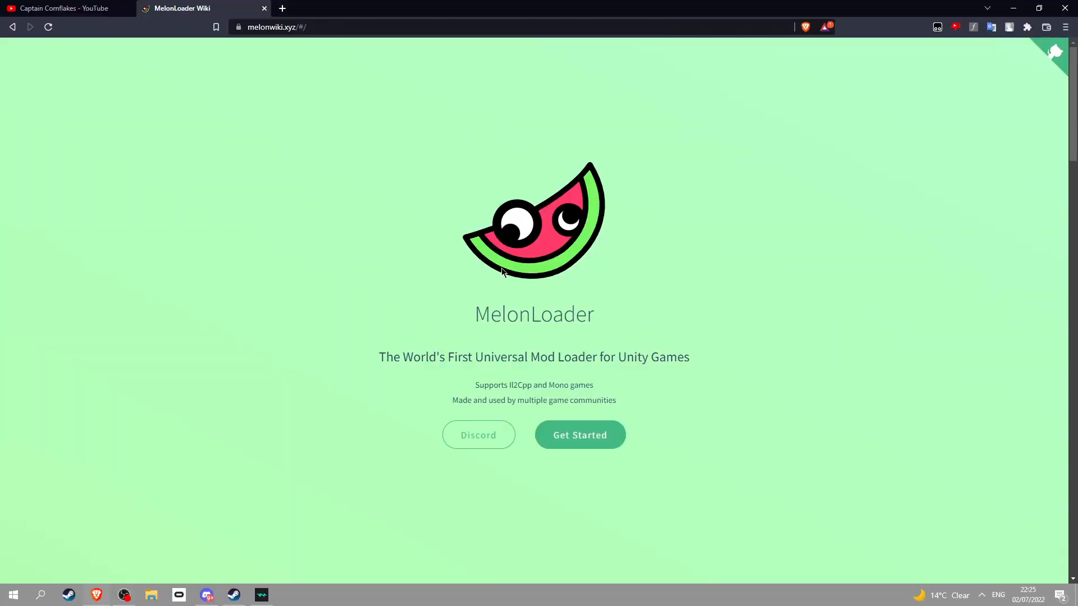
{"action": "mouse_move", "coordinate": [440, 219]}
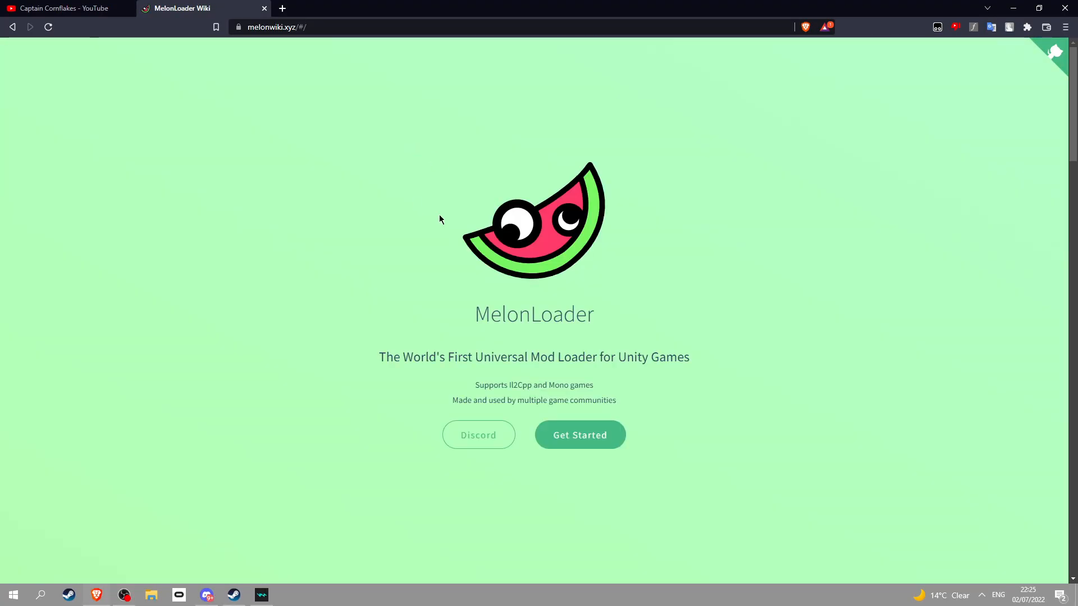
{"action": "mouse_move", "coordinate": [478, 210]}
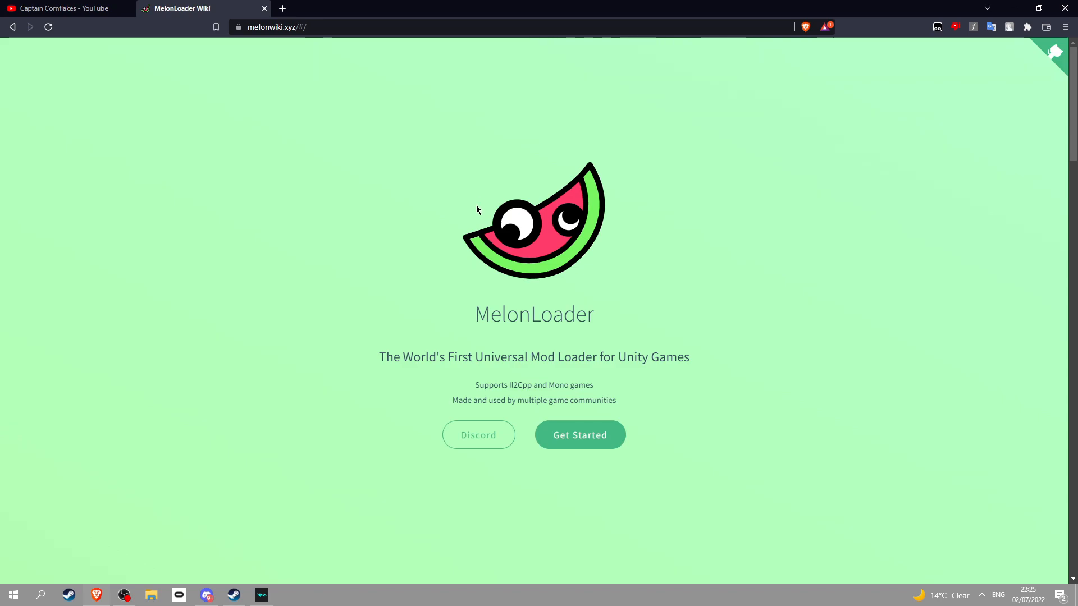
- Download MelonLoader.Installer.exe from the Get Started page and save it to the Desktop
{"action": "left_click", "coordinate": [580, 434]}
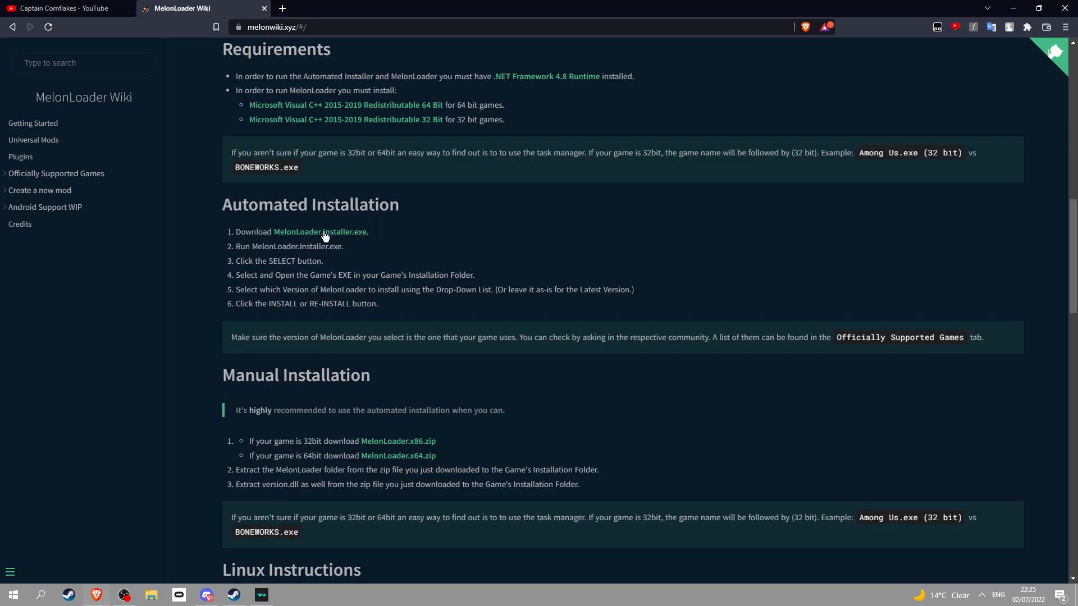
{"action": "left_click", "coordinate": [320, 231]}
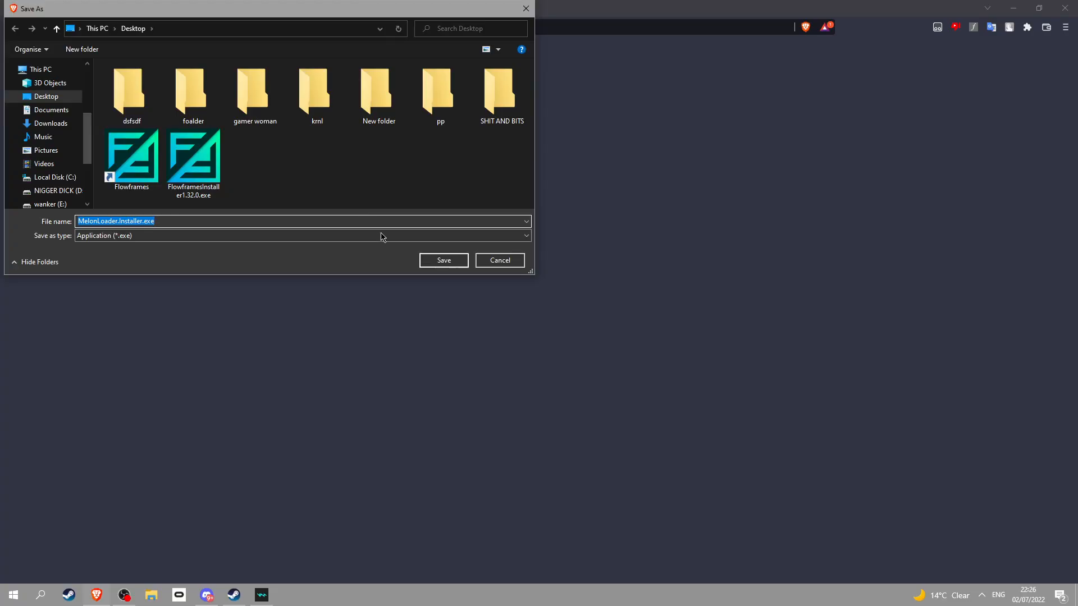
{"action": "left_click", "coordinate": [442, 260]}
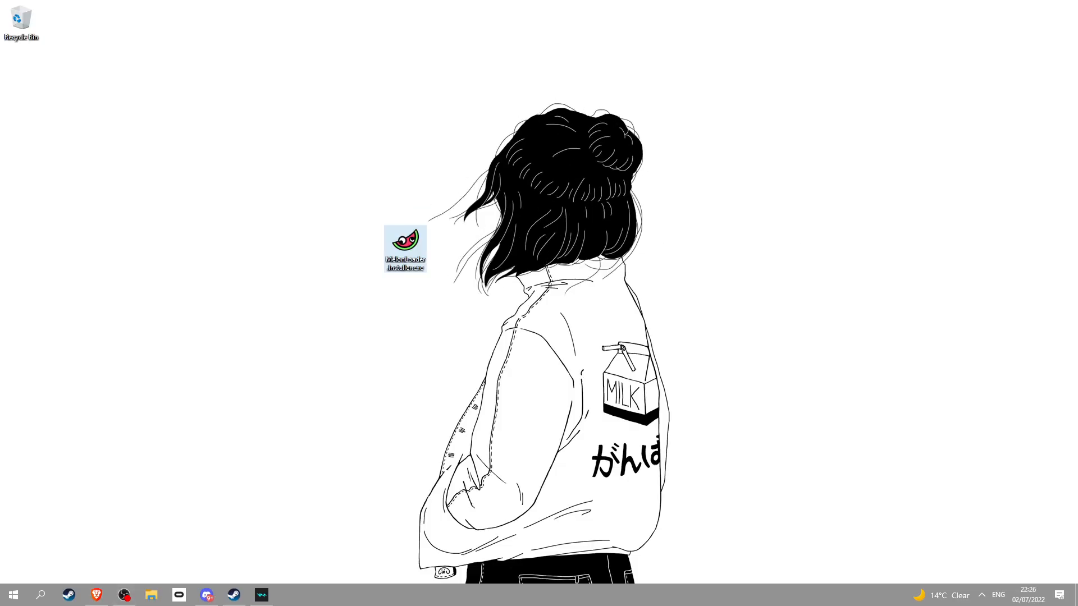
- Download Nocturnal_Loader.dll from the #loader-download channel, accepting the dangerous-download warning
{"action": "left_click", "coordinate": [207, 595]}
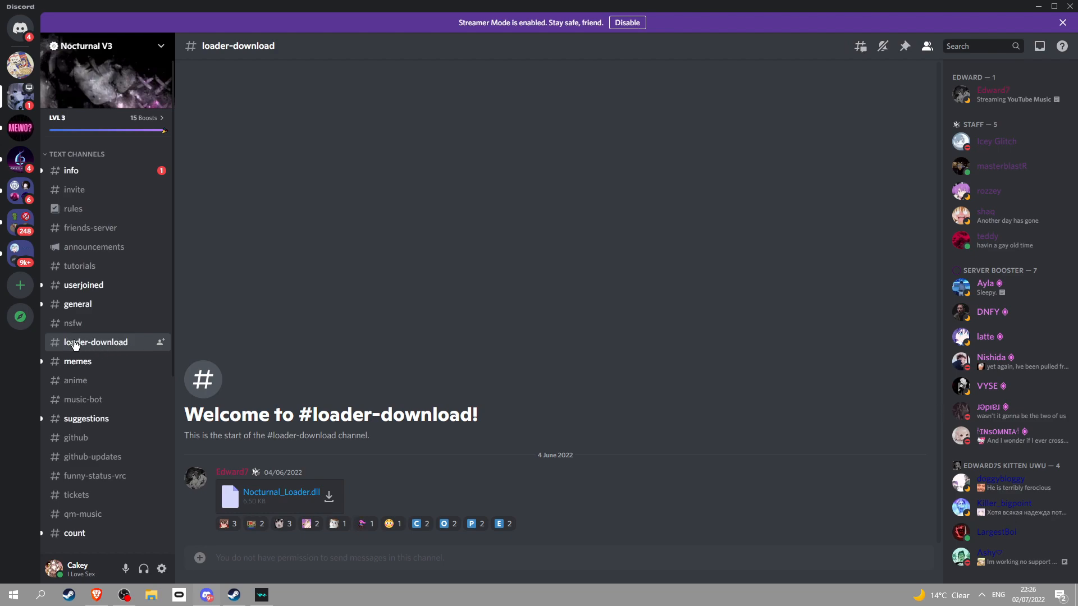
{"action": "mouse_move", "coordinate": [328, 502]}
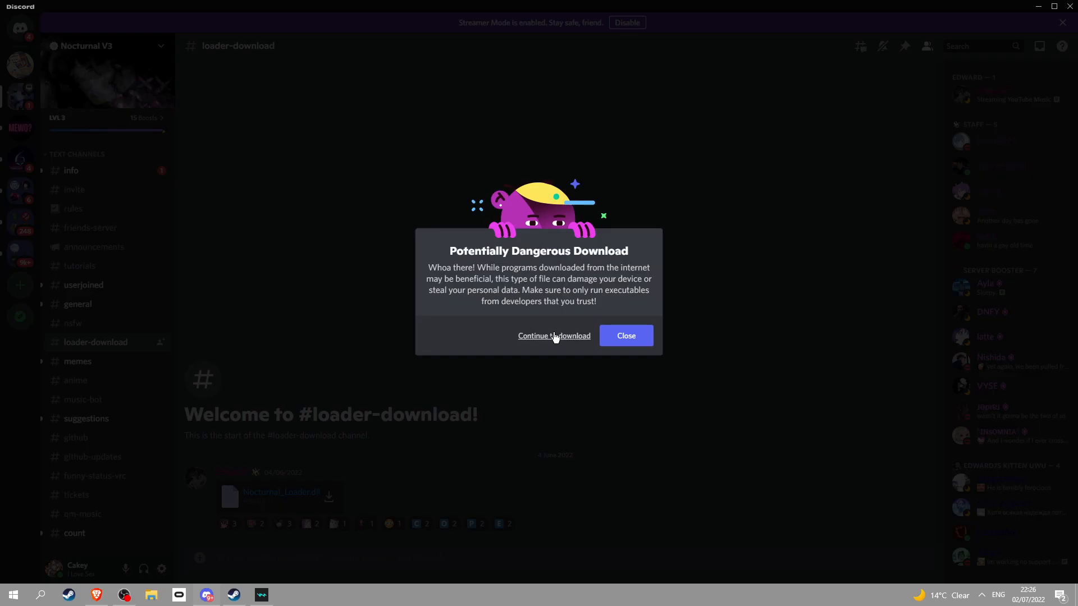
{"action": "left_click", "coordinate": [21, 65]}
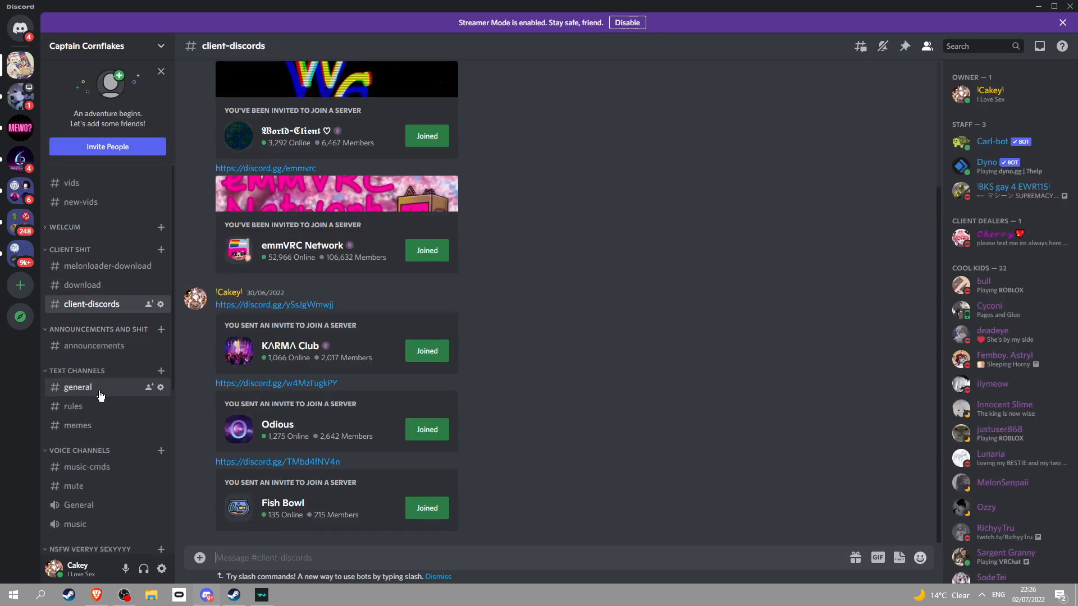
- Visit the general channel, then return to the Nocturnal V3 server's loader-download channel
{"action": "left_click", "coordinate": [78, 388]}
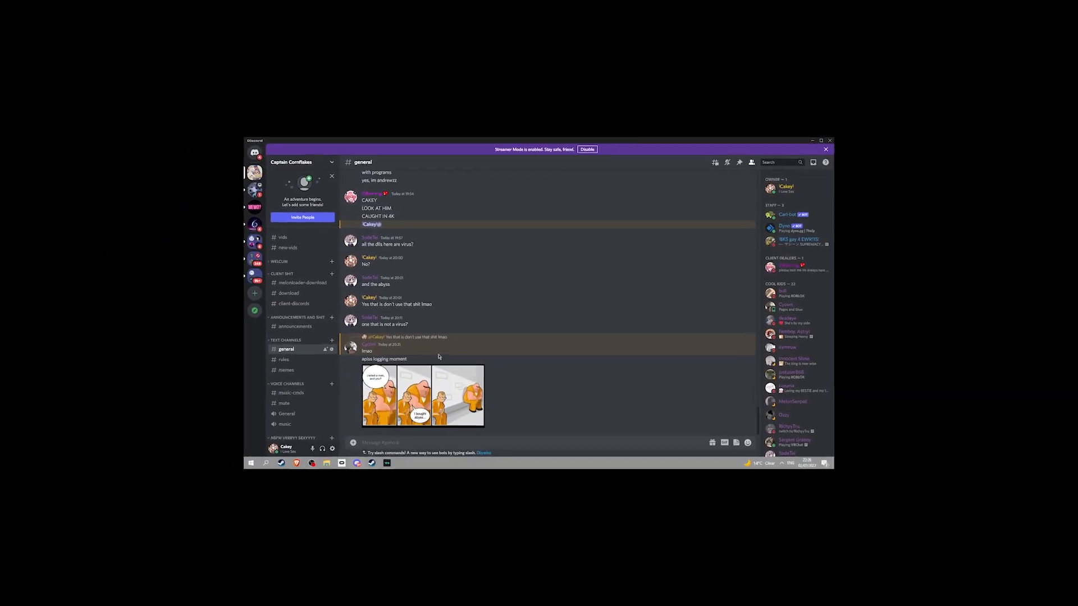
{"action": "left_click", "coordinate": [820, 141]}
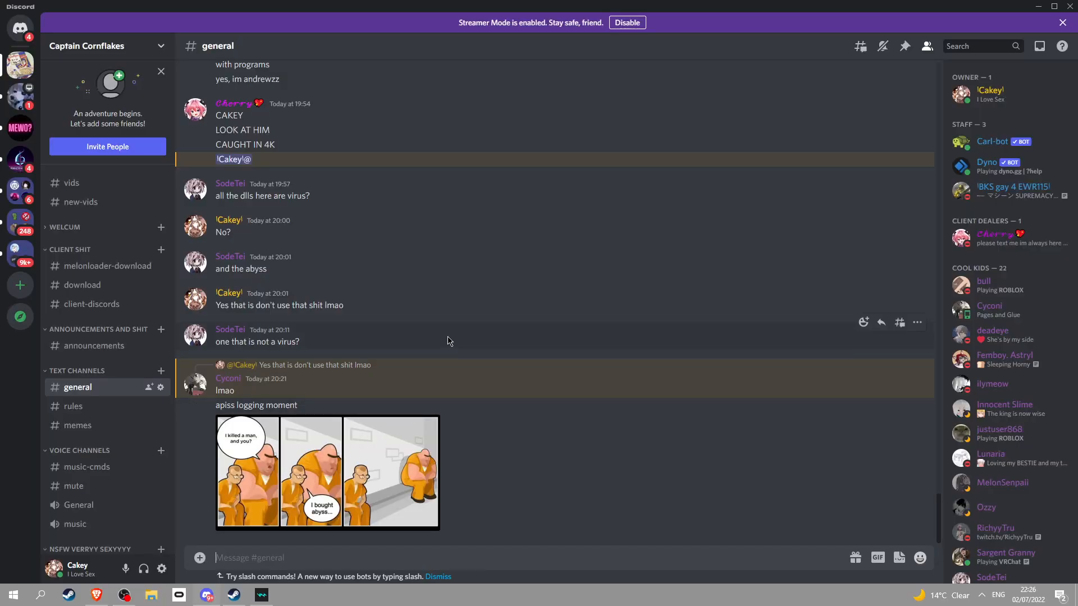
{"action": "mouse_move", "coordinate": [414, 308]}
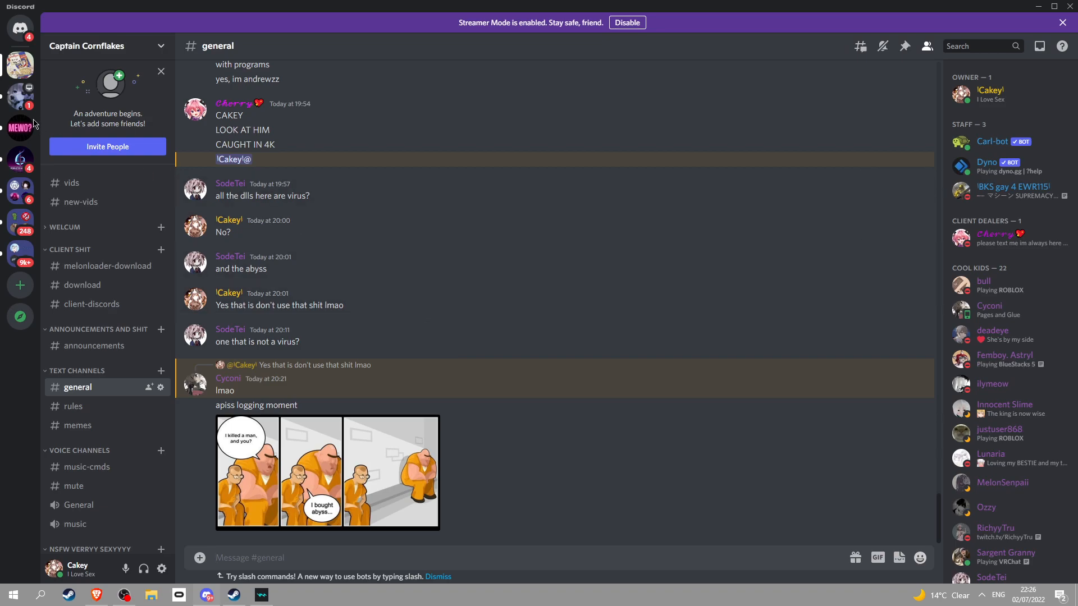
{"action": "left_click", "coordinate": [20, 158]}
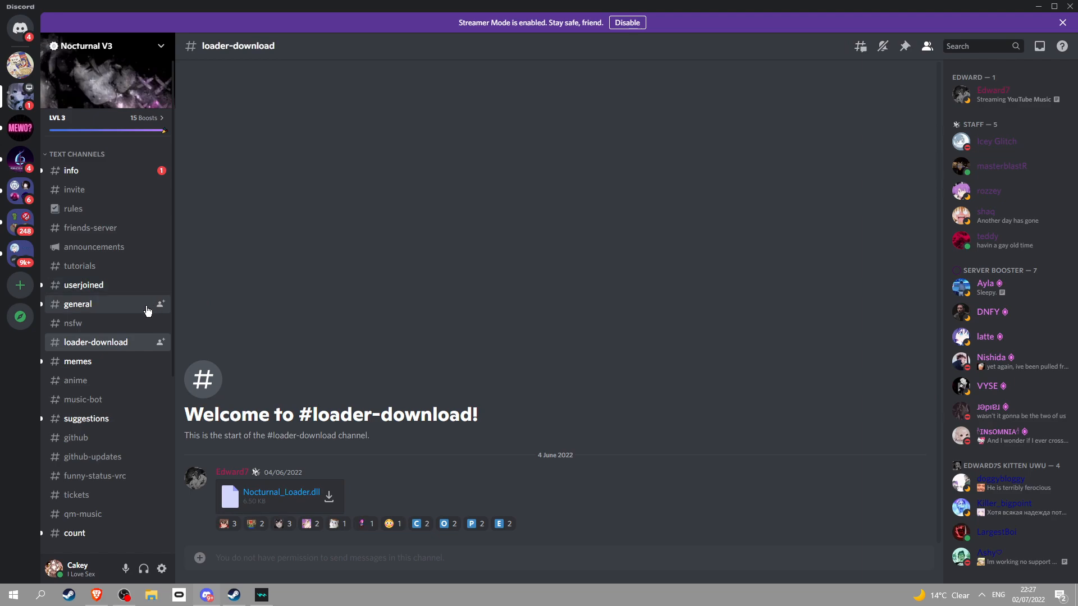
{"action": "mouse_move", "coordinate": [94, 247]}
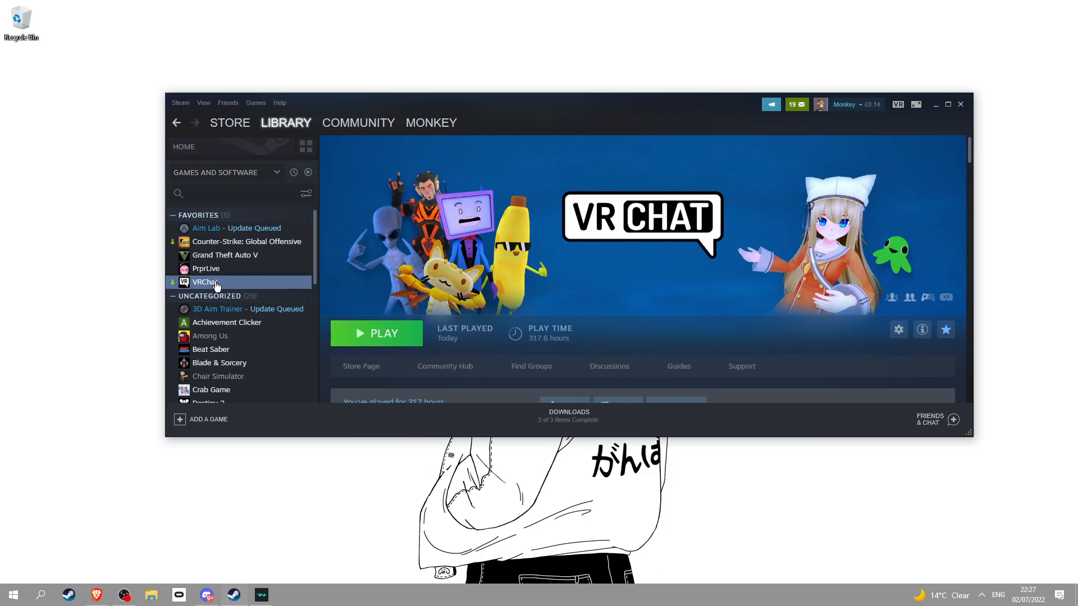
- Browse VRChat's local game files from its Steam Library Manage menu
{"action": "right_click", "coordinate": [205, 282]}
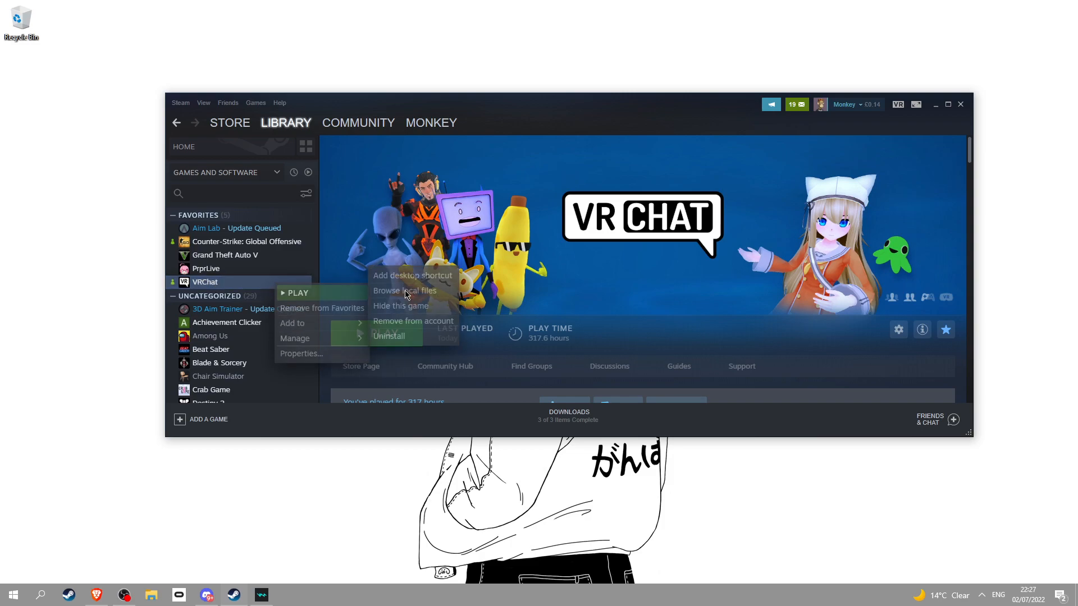
{"action": "left_click", "coordinate": [406, 289]}
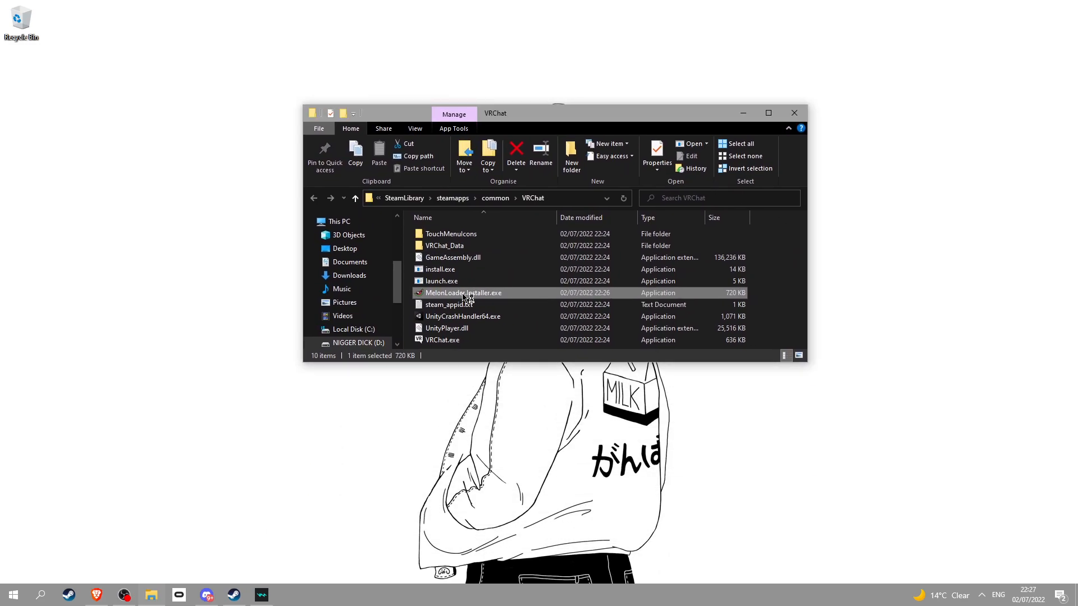
- Launch MelonLoader.Installer.exe from the VRChat game folder
{"action": "double_click", "coordinate": [463, 293]}
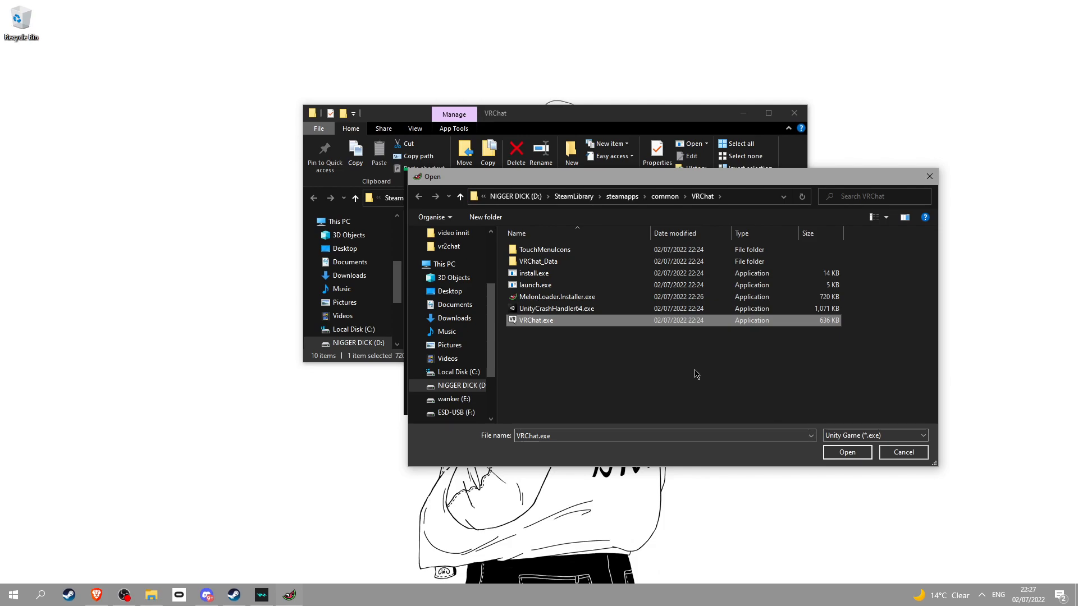
{"action": "mouse_move", "coordinate": [556, 342]}
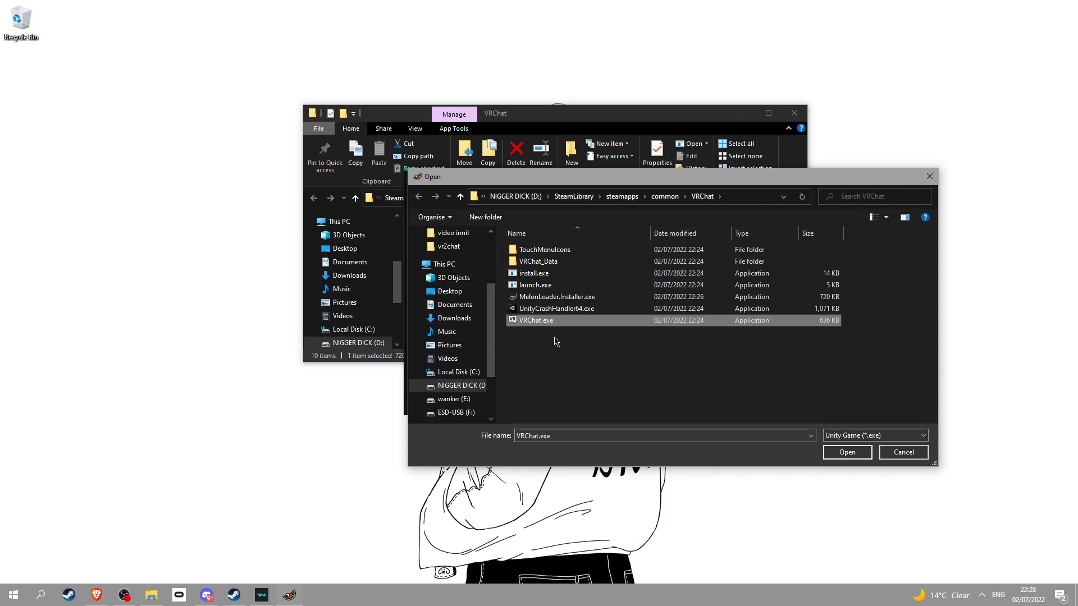
{"action": "mouse_move", "coordinate": [110, 552]}
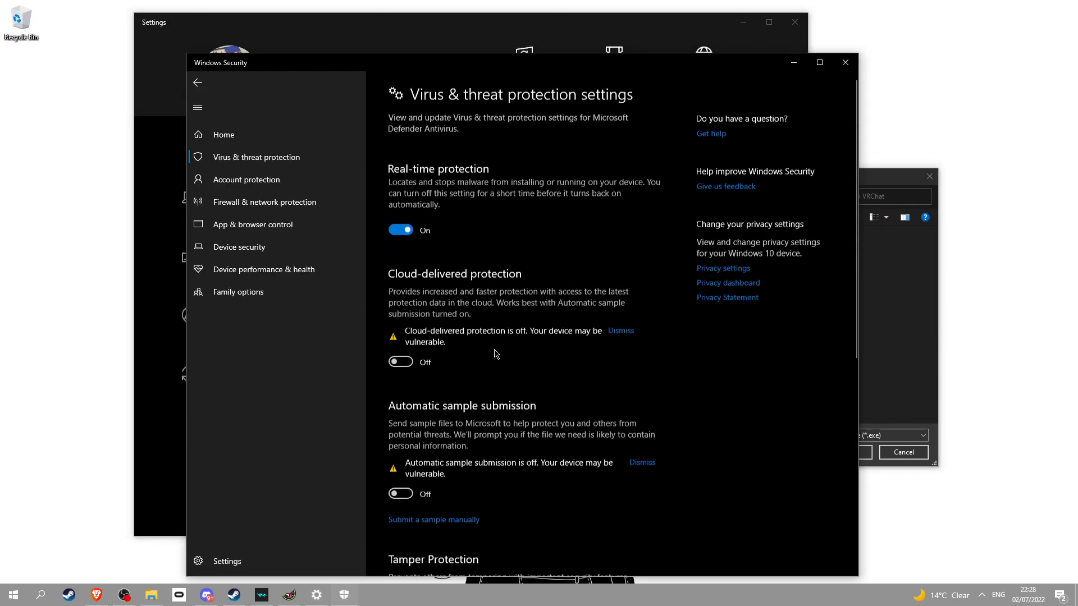
- Toggle Real-time protection off in Virus & threat protection settings
{"action": "left_click", "coordinate": [400, 230]}
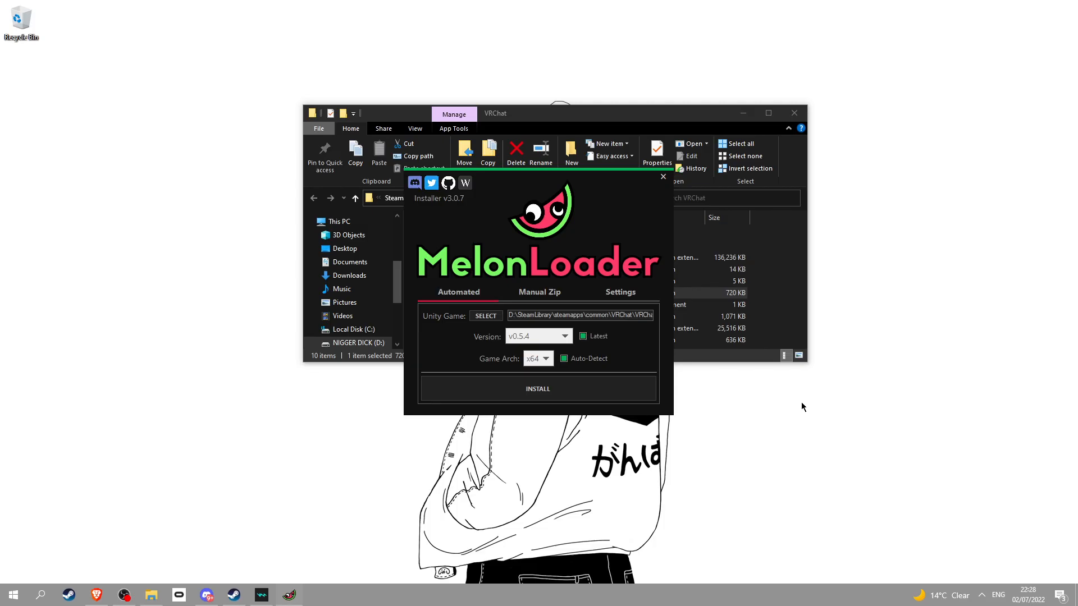
- Install MelonLoader into VRChat and check the new folders in the game directory
{"action": "left_click", "coordinate": [538, 388]}
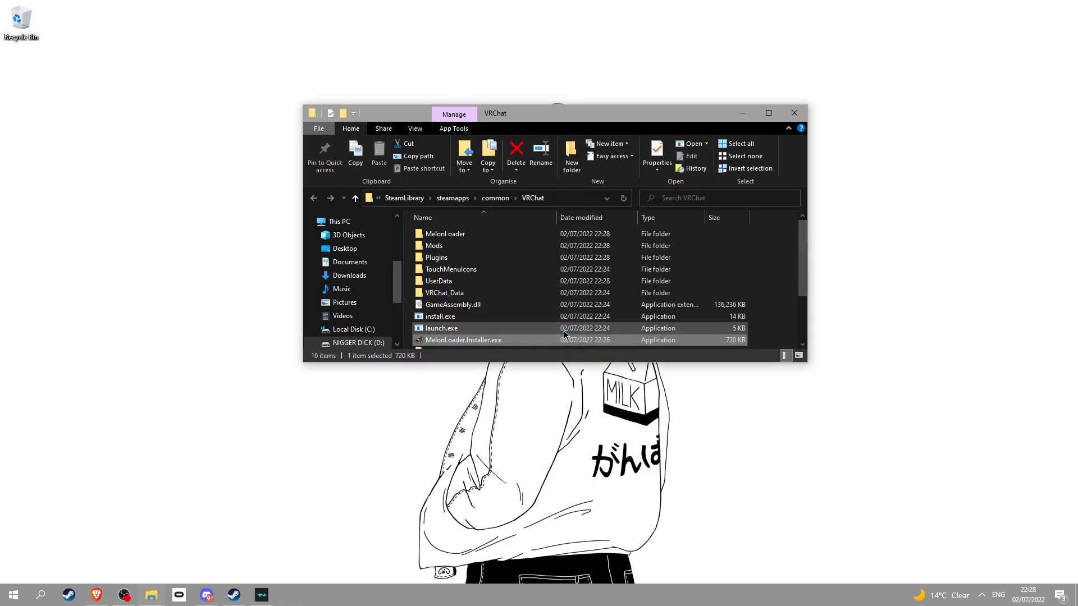
{"action": "double_click", "coordinate": [434, 246]}
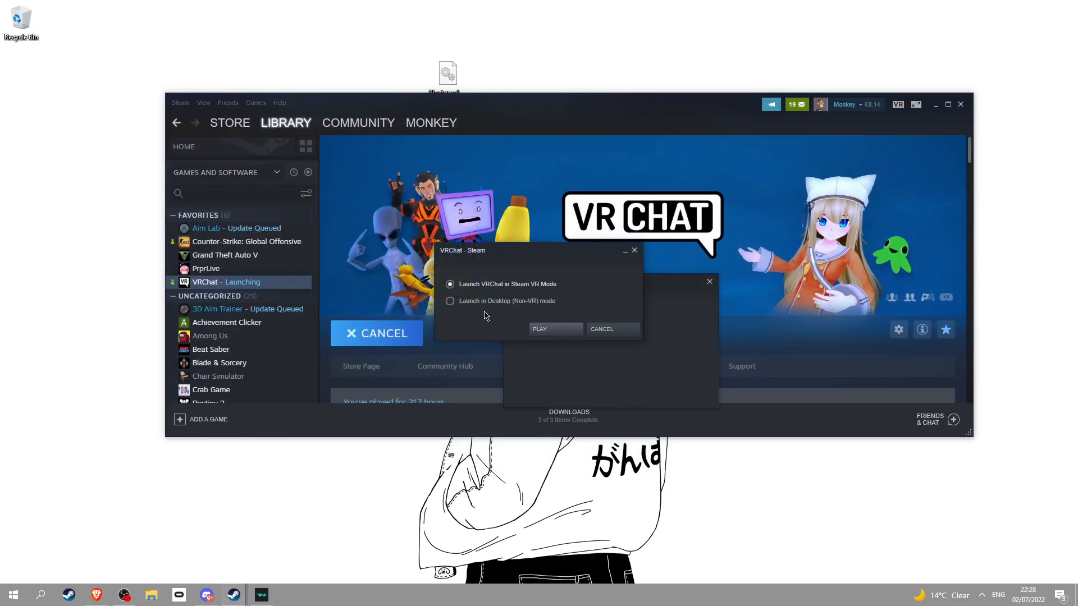
- Launch VRChat in Desktop (Non-VR) mode from Steam
{"action": "left_click", "coordinate": [540, 329]}
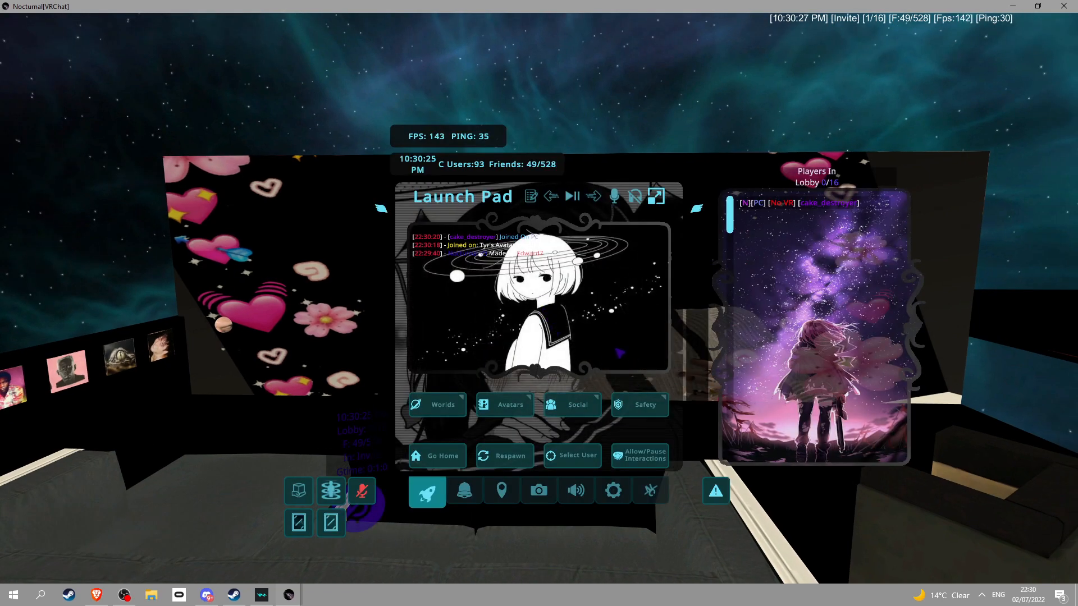
{"action": "mouse_move", "coordinate": [611, 491]}
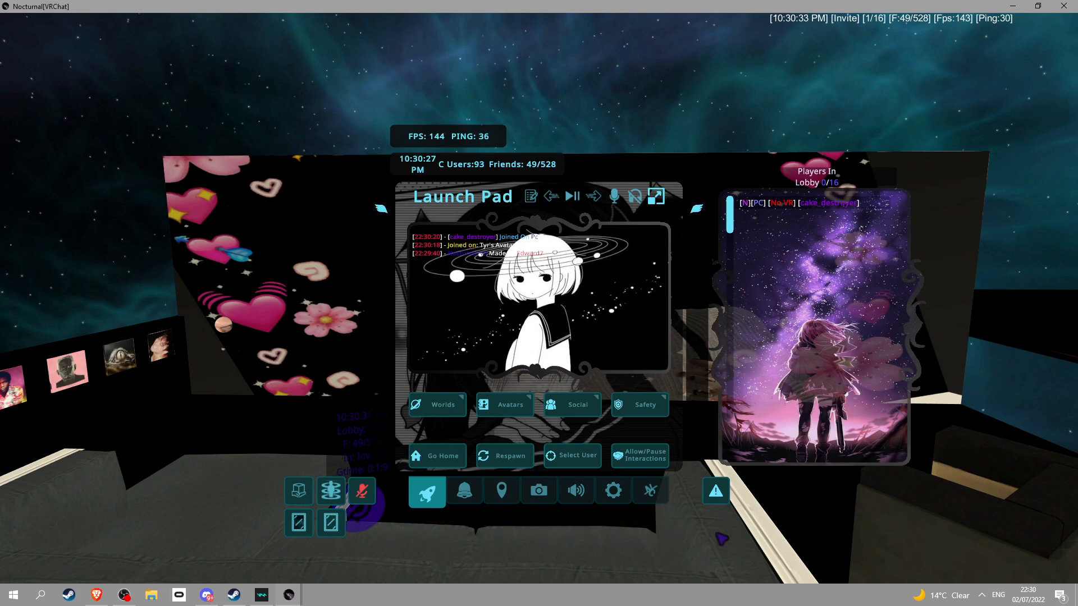
- Browse the Nocturnal menu's Main options and navigate on to its UI submenu
{"action": "left_click", "coordinate": [649, 491]}
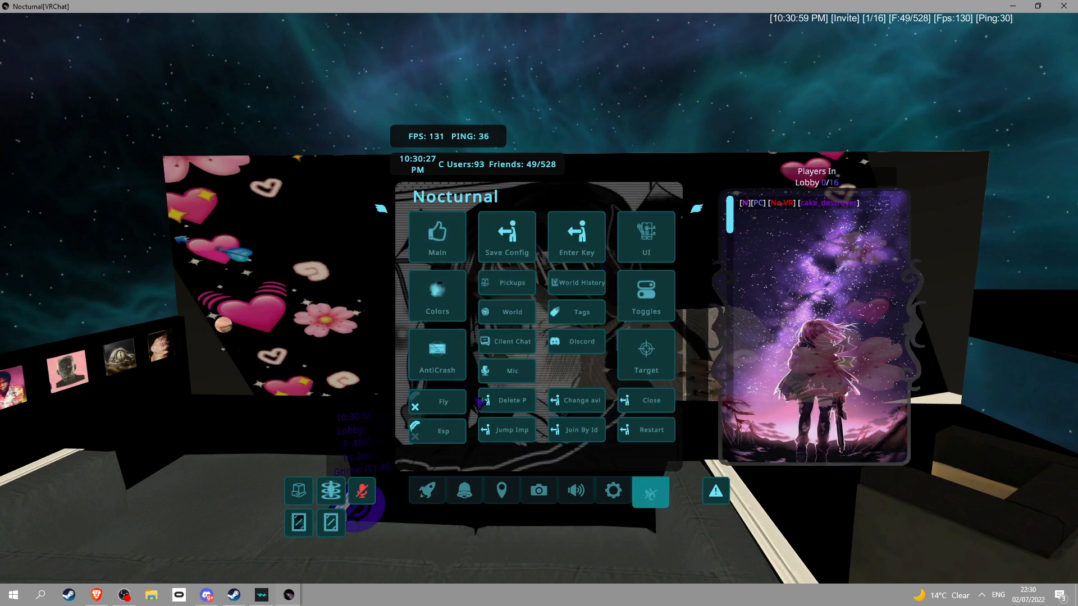
{"action": "left_click", "coordinate": [435, 237]}
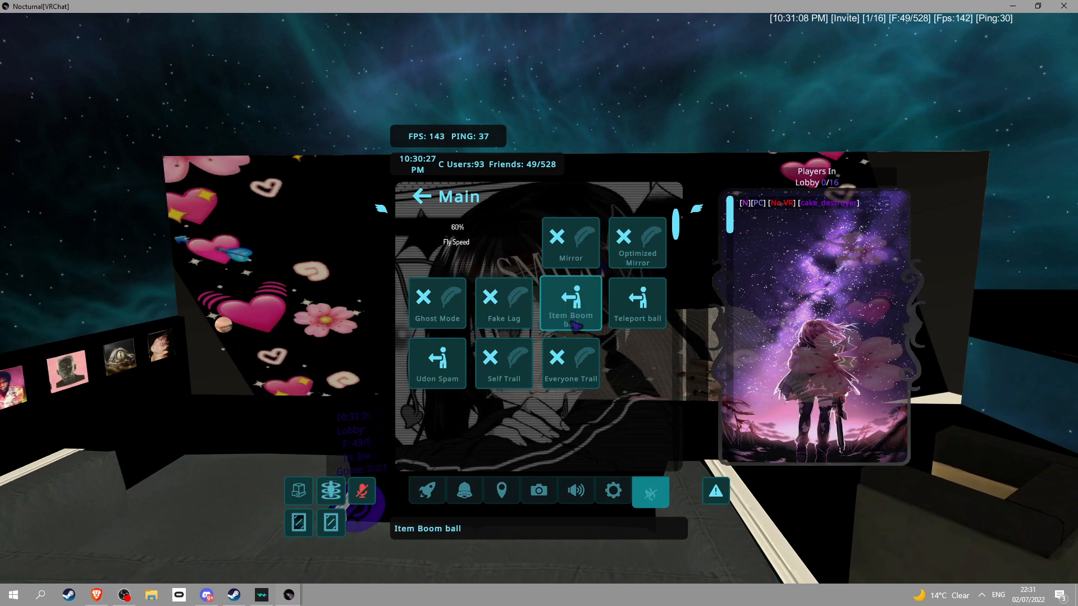
{"action": "left_click", "coordinate": [437, 363]}
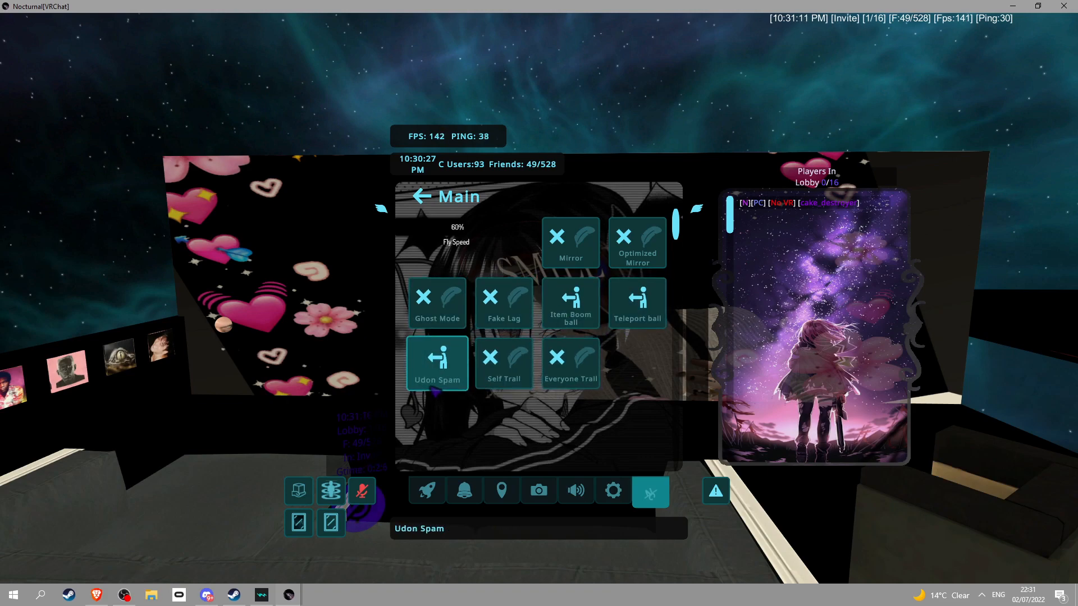
{"action": "left_click", "coordinate": [503, 363]}
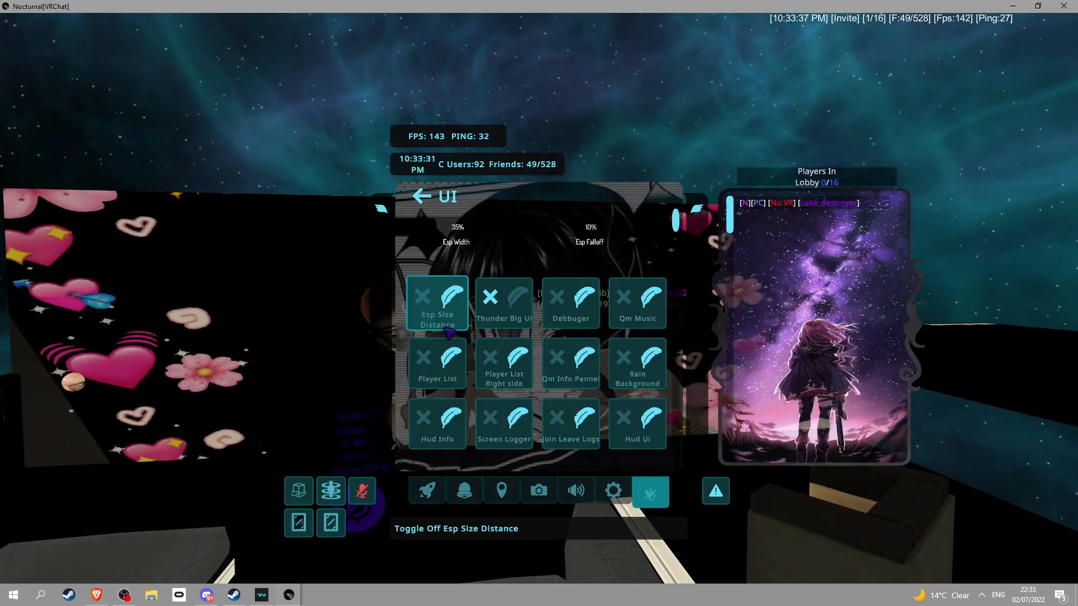
- Move from the UI submenu to the Pickups options page
{"action": "left_click", "coordinate": [503, 304]}
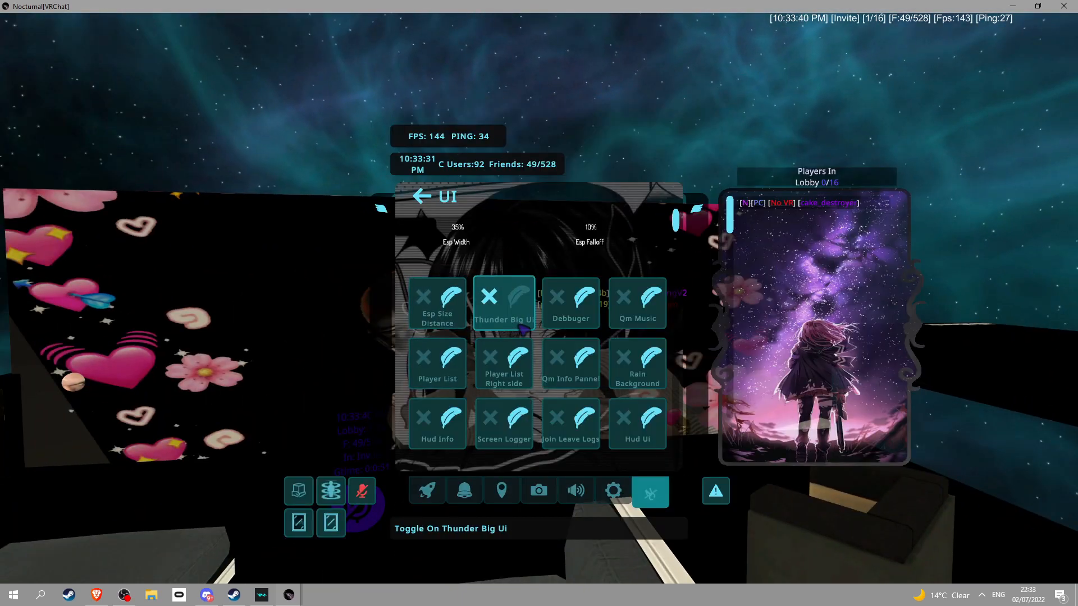
{"action": "left_click", "coordinate": [636, 302]}
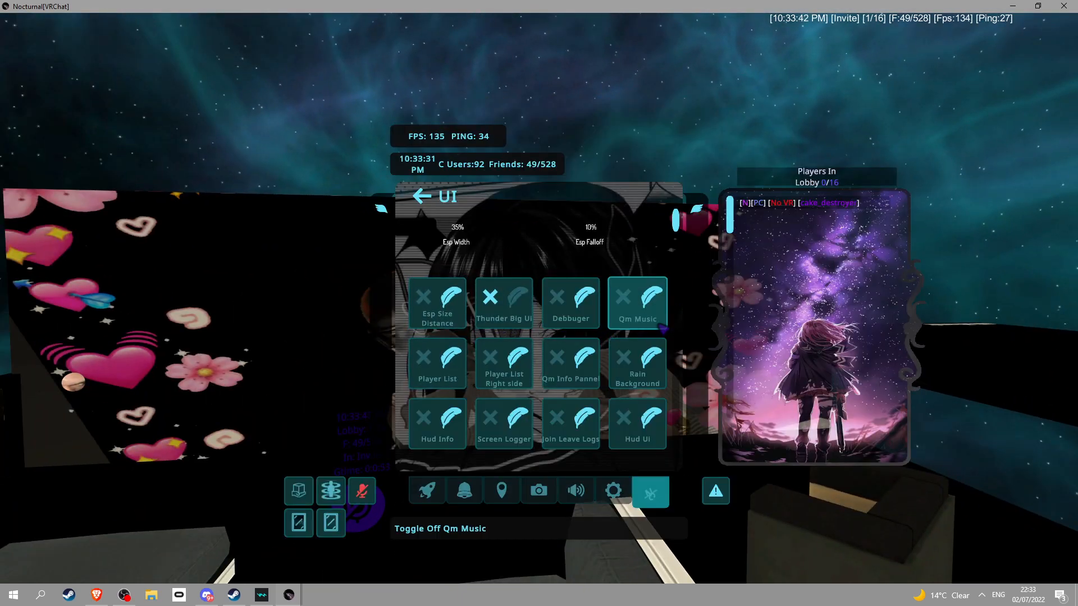
{"action": "left_click", "coordinate": [503, 423]}
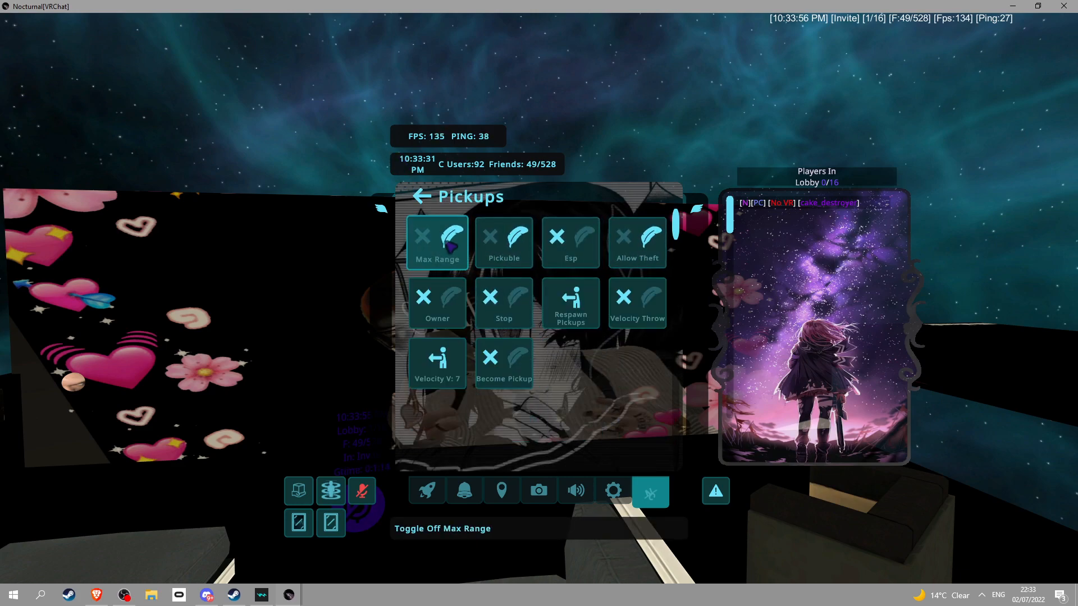
- Visit the World options page, then go back to the Nocturnal main hub
{"action": "left_click", "coordinate": [437, 303]}
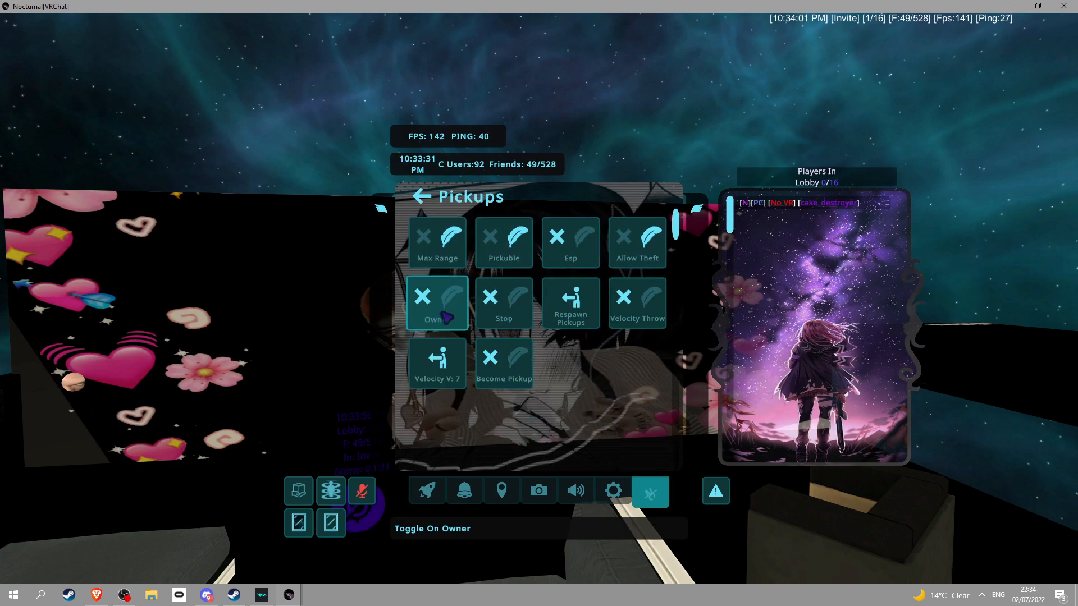
{"action": "left_click", "coordinate": [570, 243]}
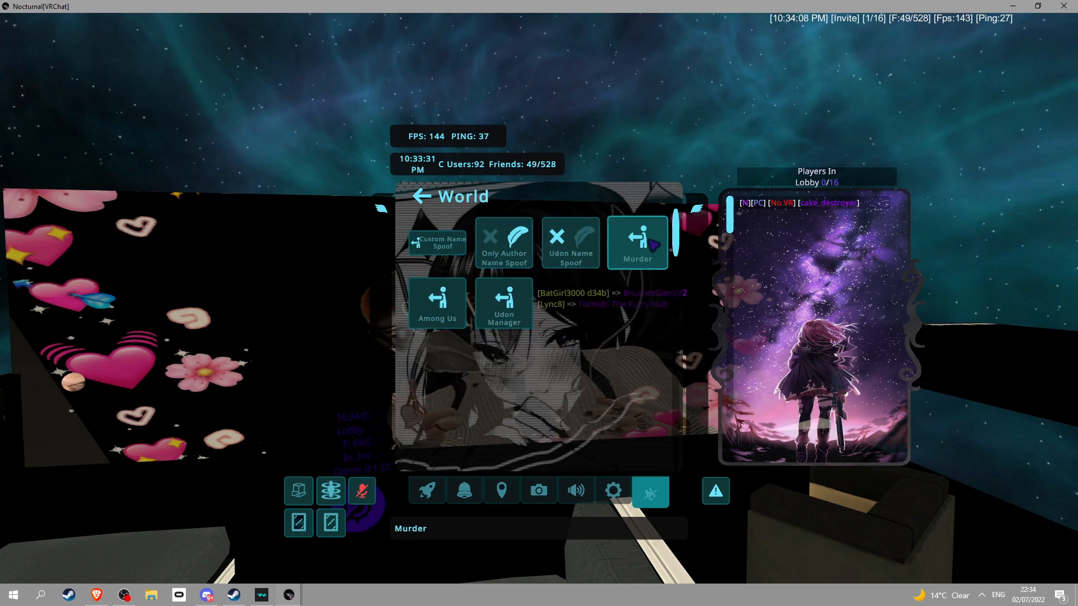
{"action": "left_click", "coordinate": [637, 242]}
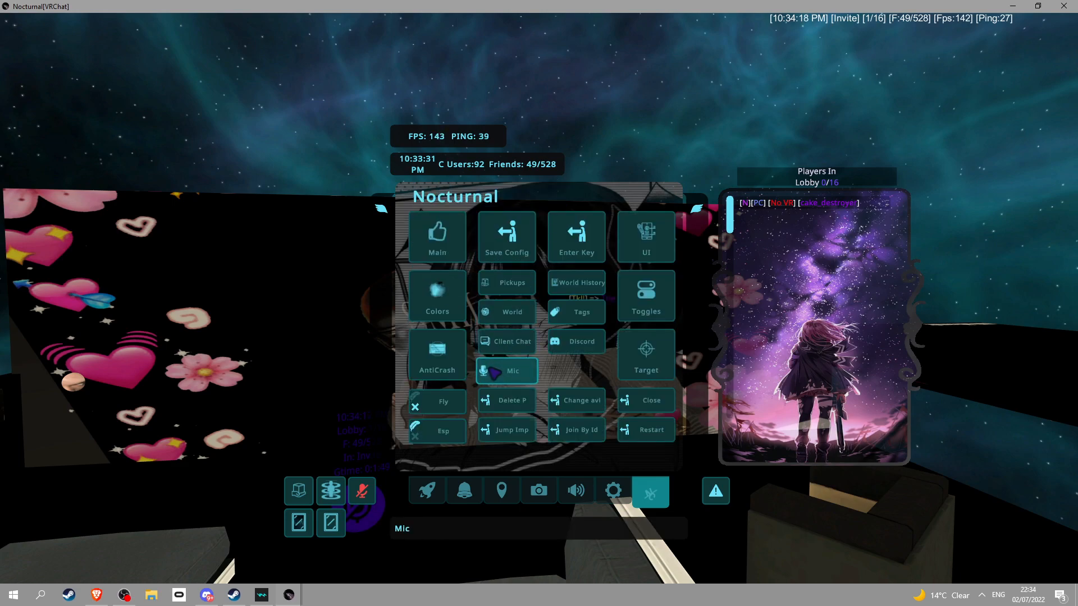
- Visit the Mic bitrate and volume page, then go back to the main Nocturnal menu
{"action": "left_click", "coordinate": [506, 372]}
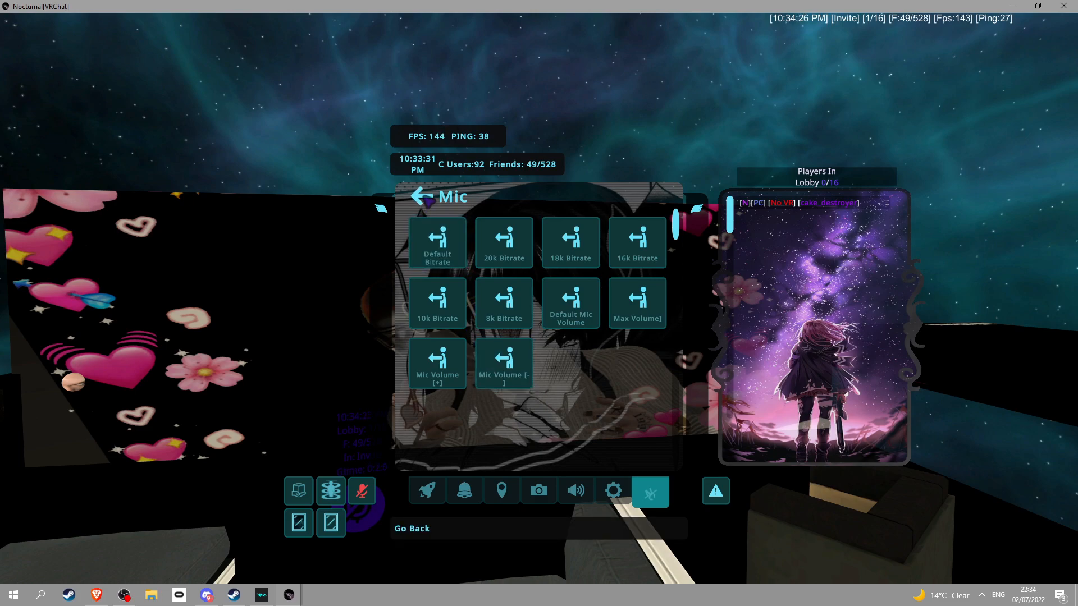
{"action": "left_click", "coordinate": [419, 197]}
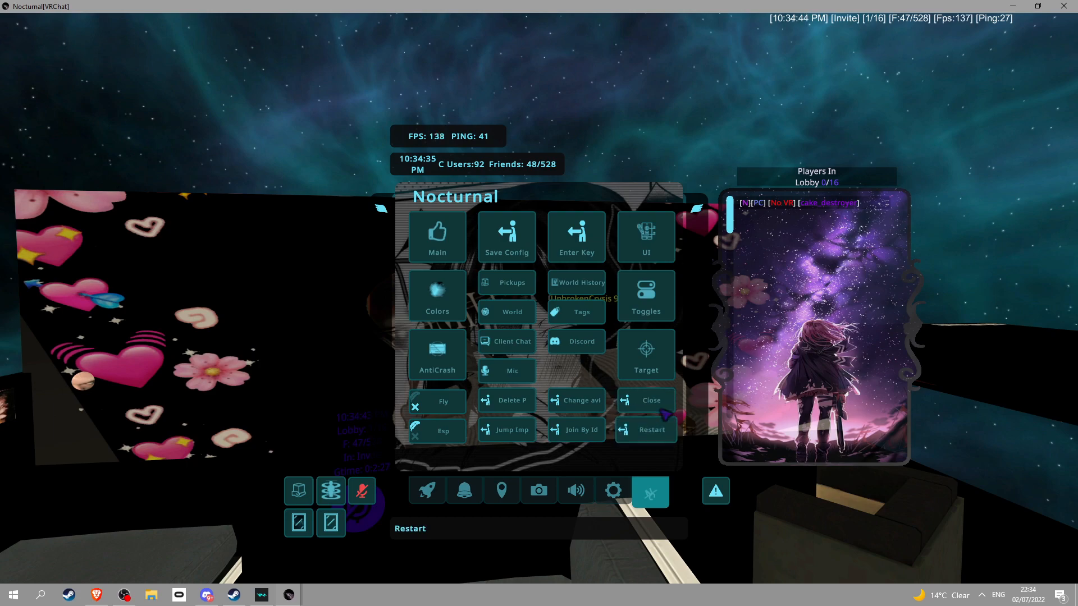
- Bring up the Toggles page of movement and join-sound options
{"action": "left_click", "coordinate": [437, 355]}
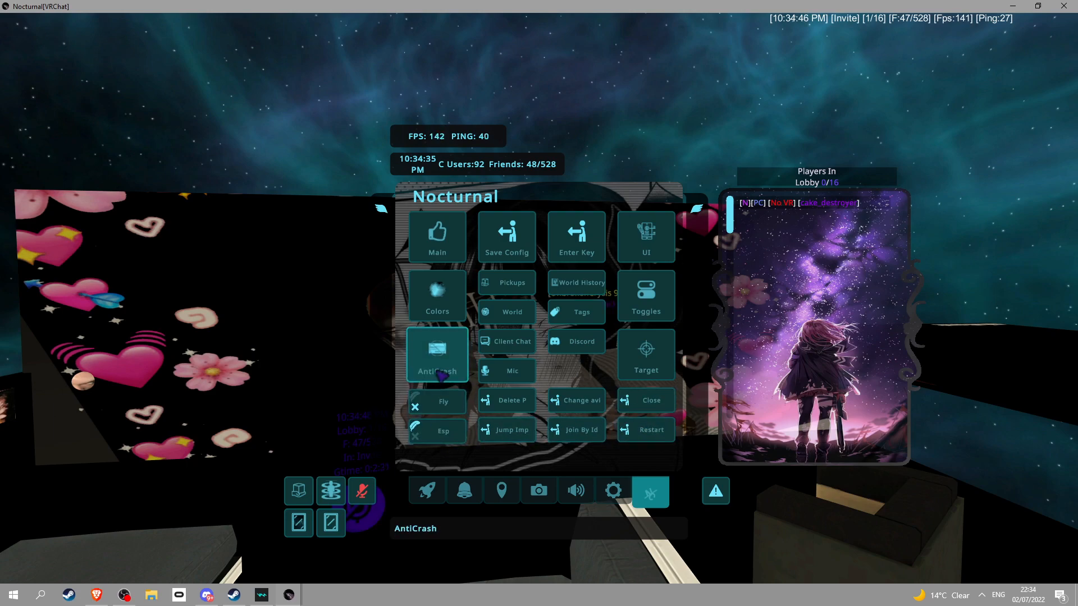
{"action": "left_click", "coordinate": [436, 355]}
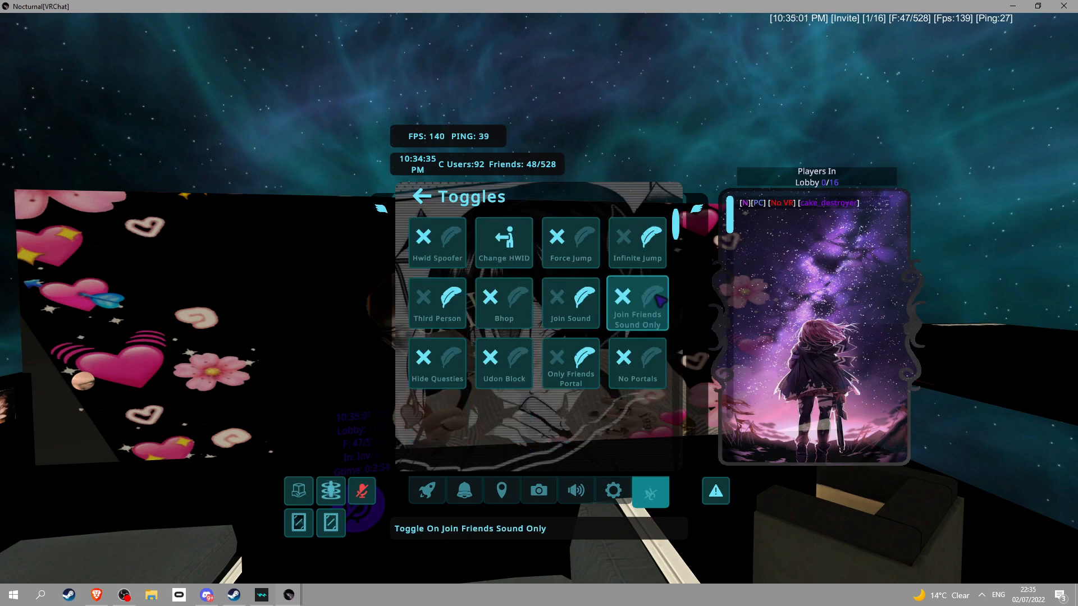
- Return from the Toggles page to the Nocturnal main menu
{"action": "left_click", "coordinate": [437, 242]}
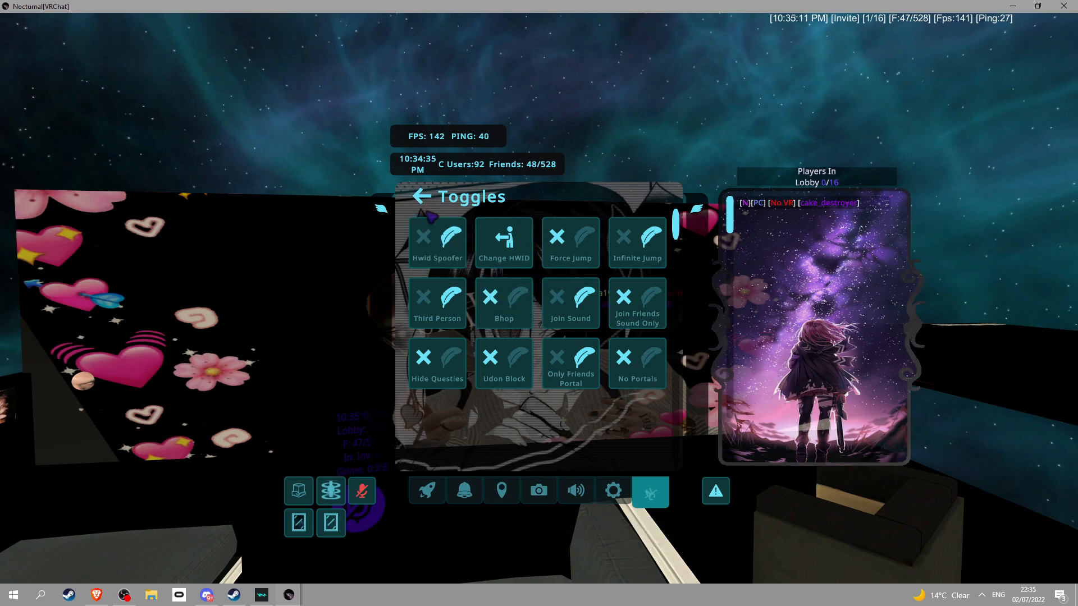
{"action": "left_click", "coordinate": [635, 362]}
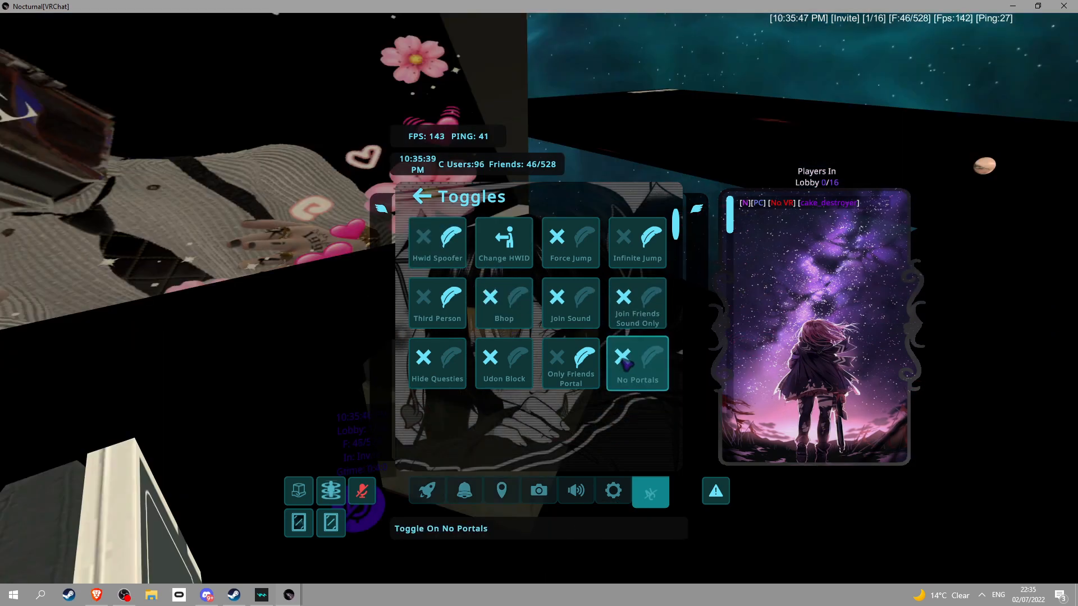
{"action": "left_click", "coordinate": [437, 362]}
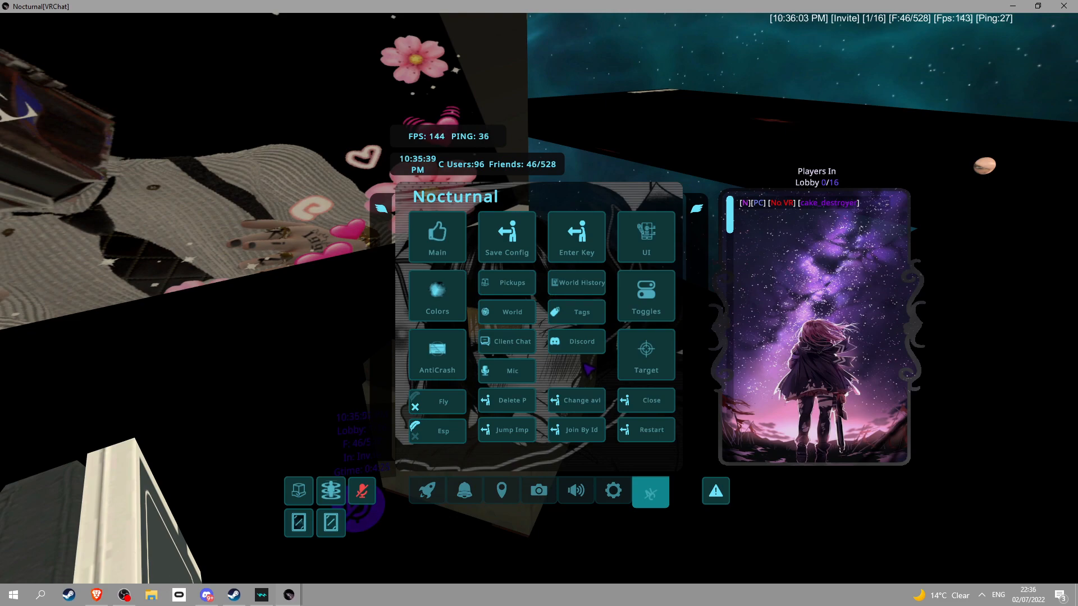
- Switch to VRChat's Launch Pad and bring up the Avatars page with My Creations and Favorites
{"action": "left_click", "coordinate": [644, 237]}
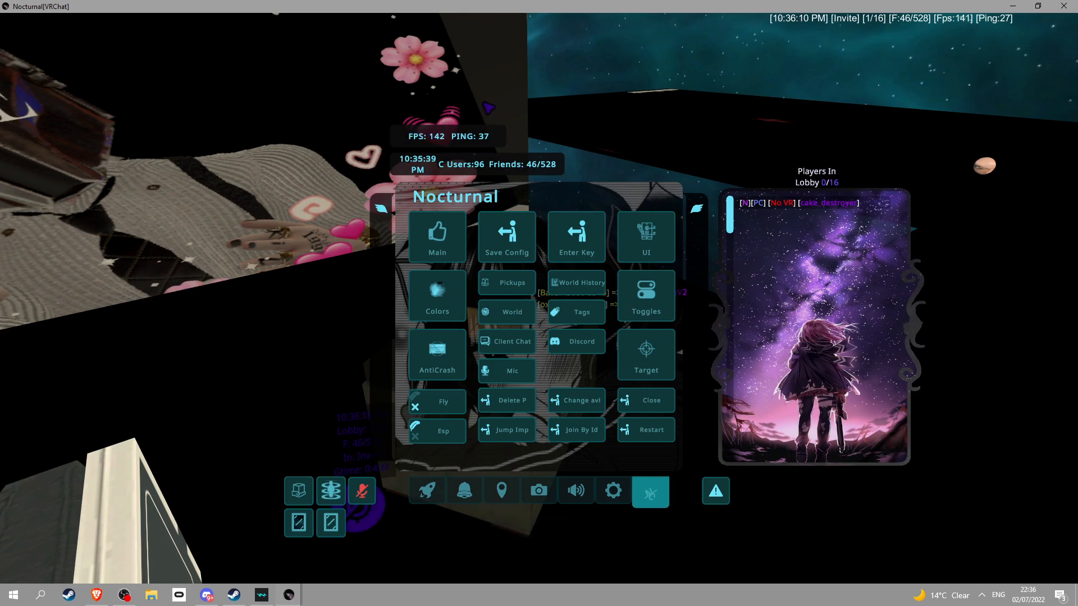
{"action": "left_click", "coordinate": [426, 491]}
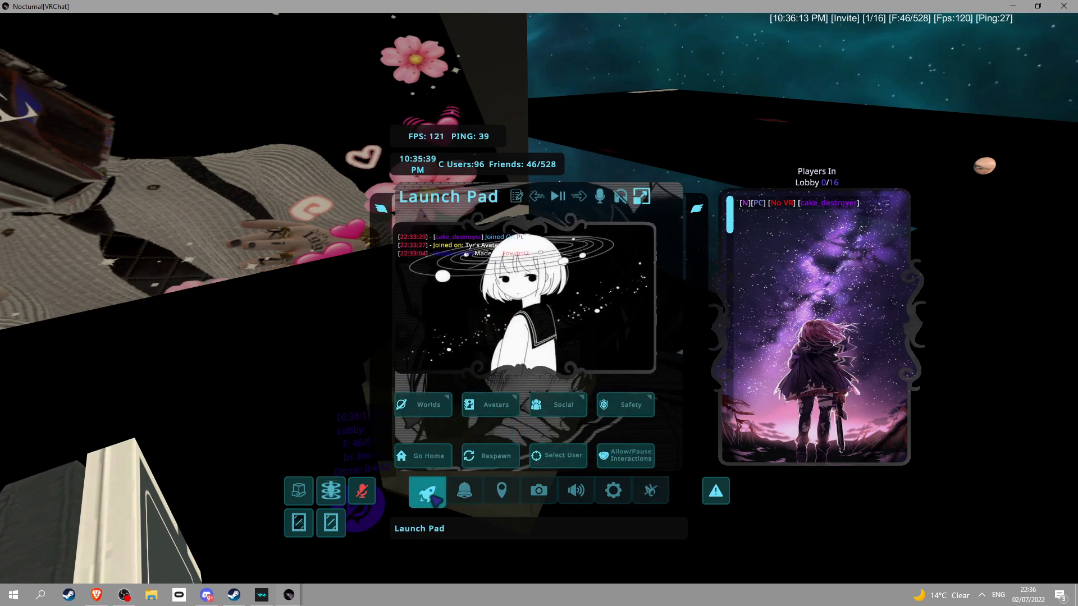
{"action": "left_click", "coordinate": [495, 404]}
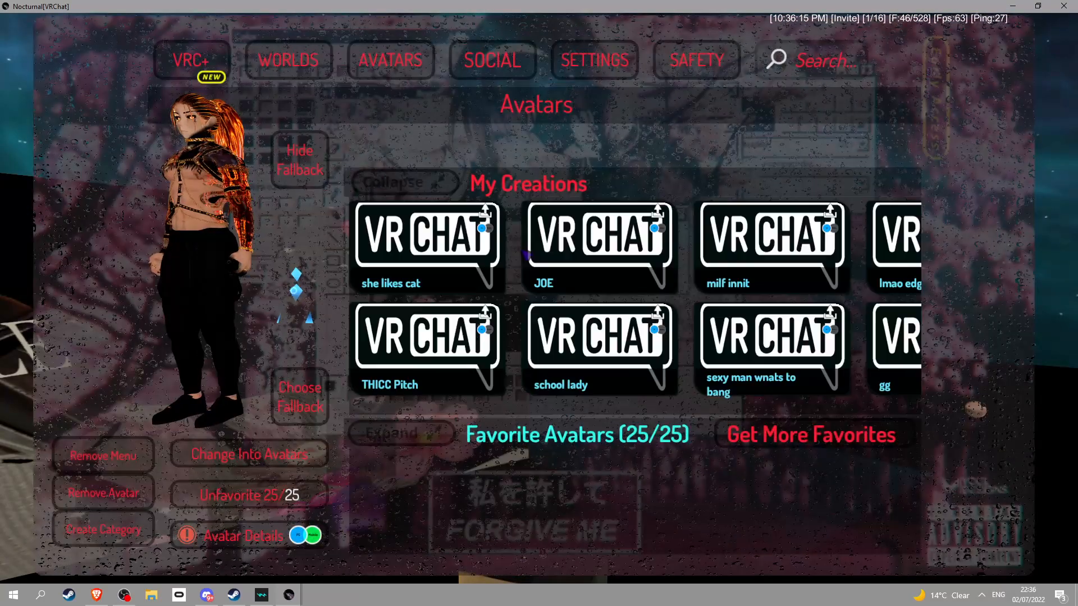